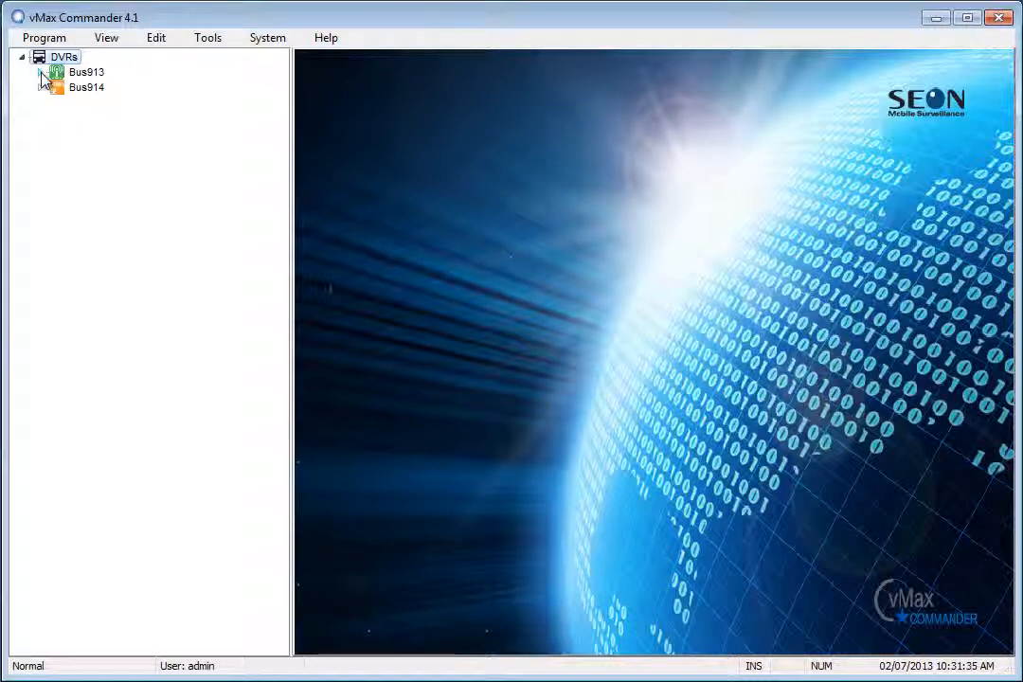
# Step: Bring up the Bus913 DVR's context menu in the DVRs tree
pyautogui.rightClick(60, 74)
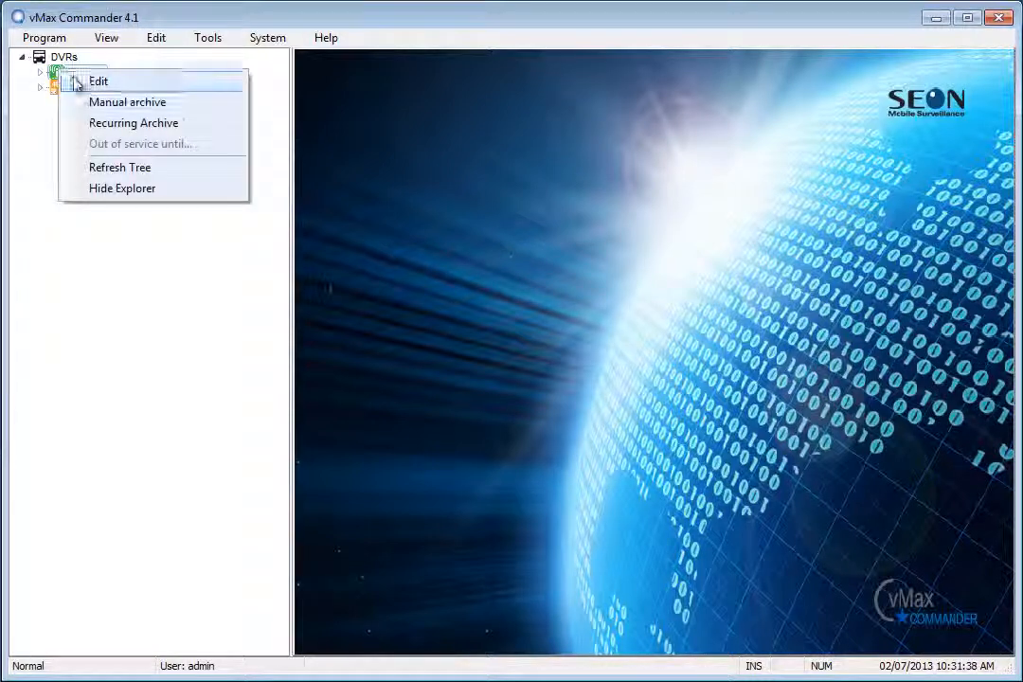
# Step: Create a Recurring Archive for Bus913 with start 10:30:00 and end 10:32:00
pyautogui.click(134, 122)
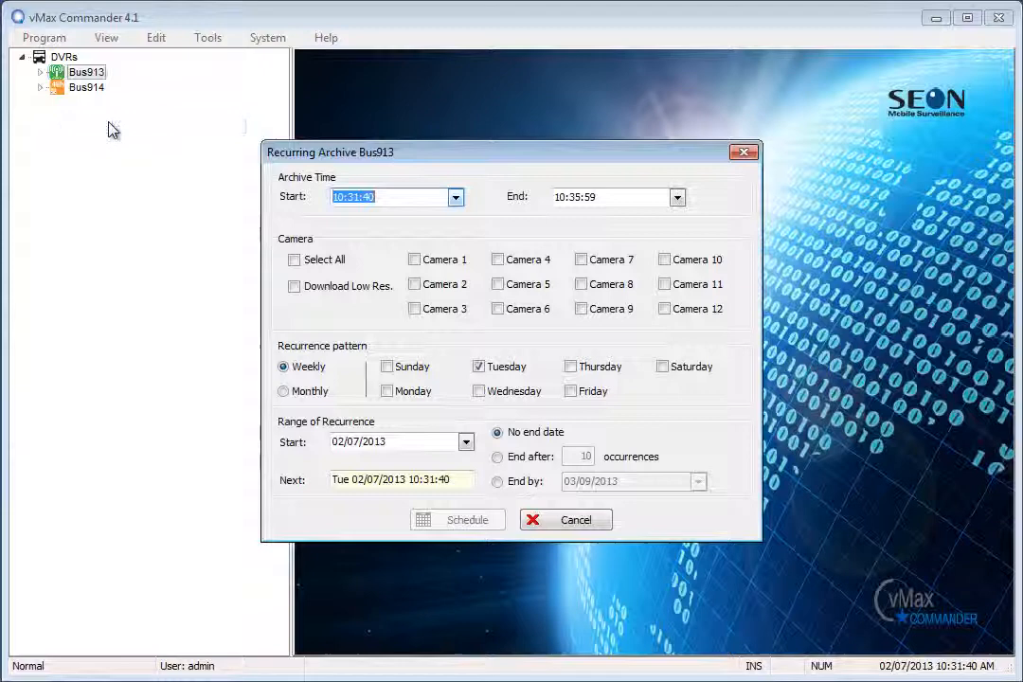
pyautogui.moveTo(428, 155)
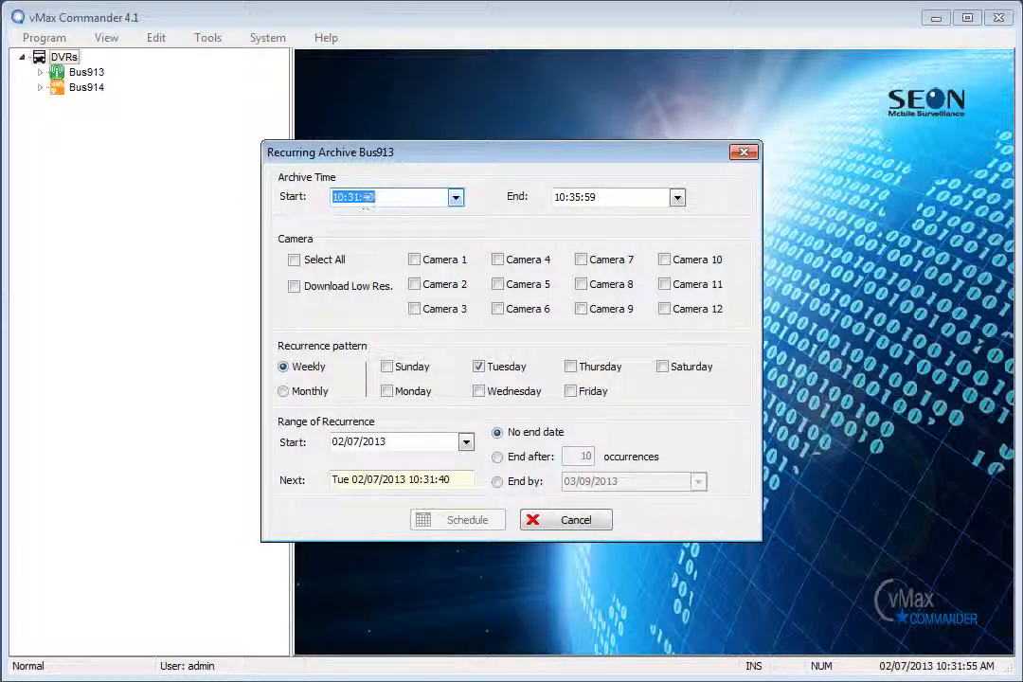
pyautogui.click(374, 196)
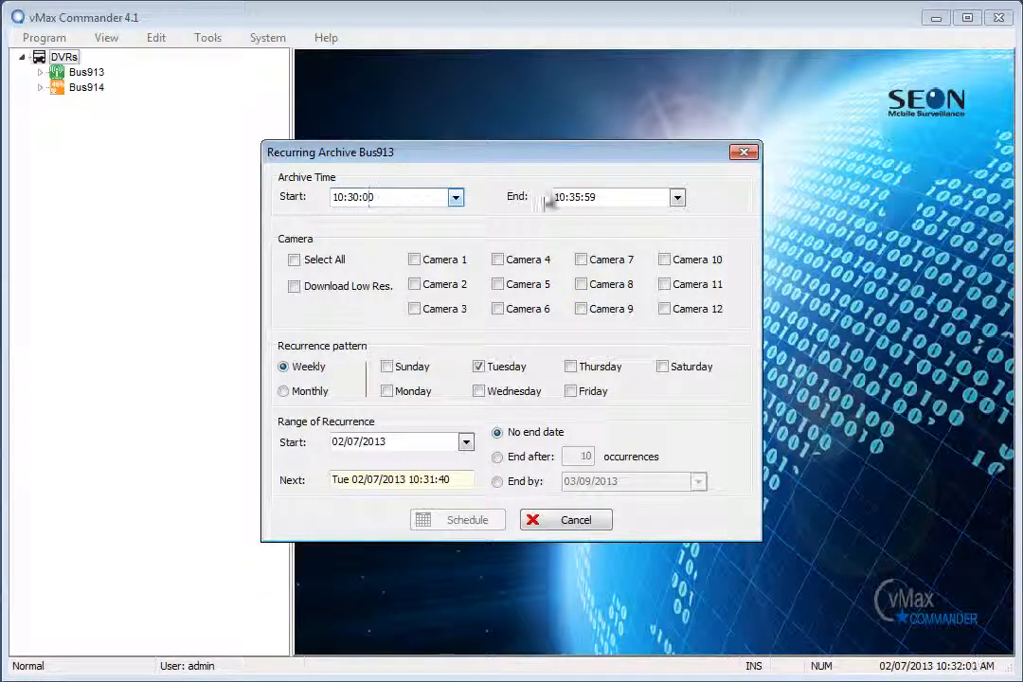
pyautogui.click(676, 197)
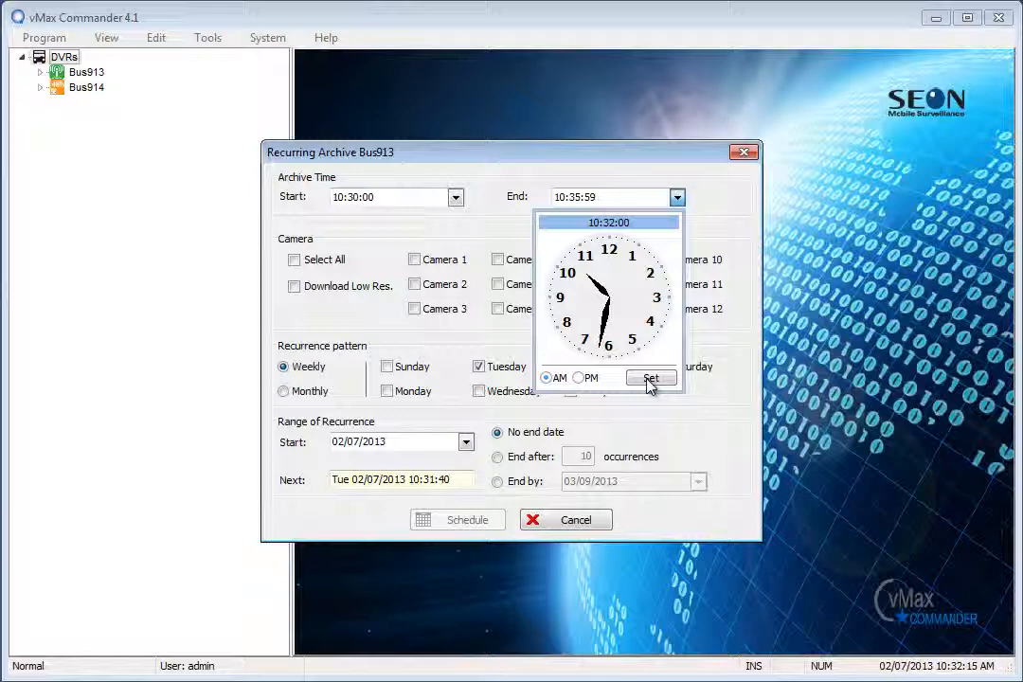
pyautogui.click(651, 378)
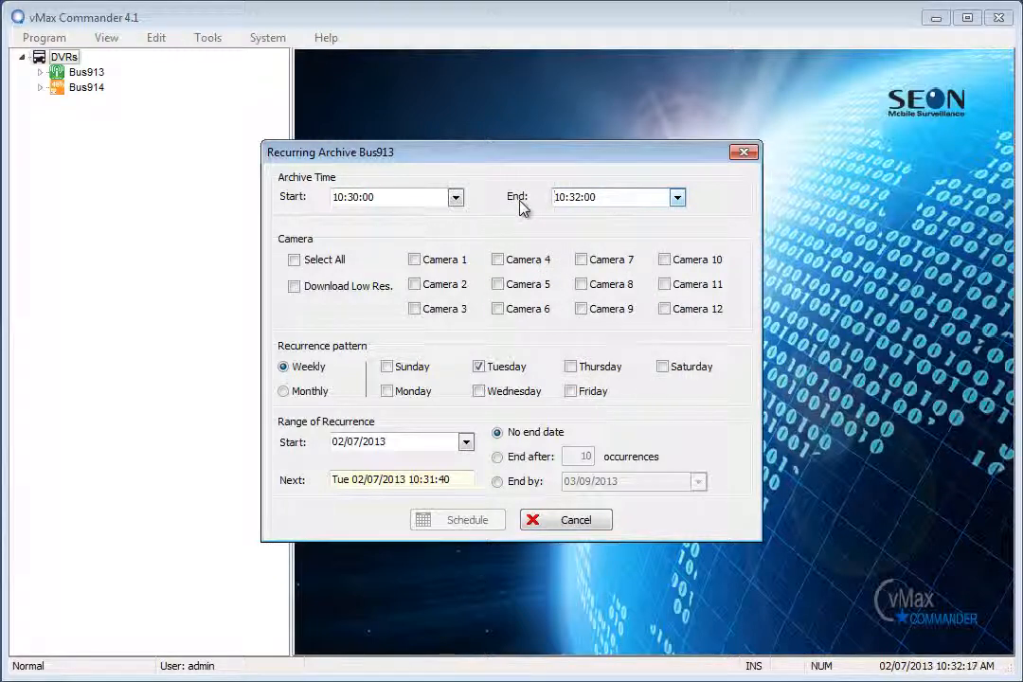
pyautogui.moveTo(293, 263)
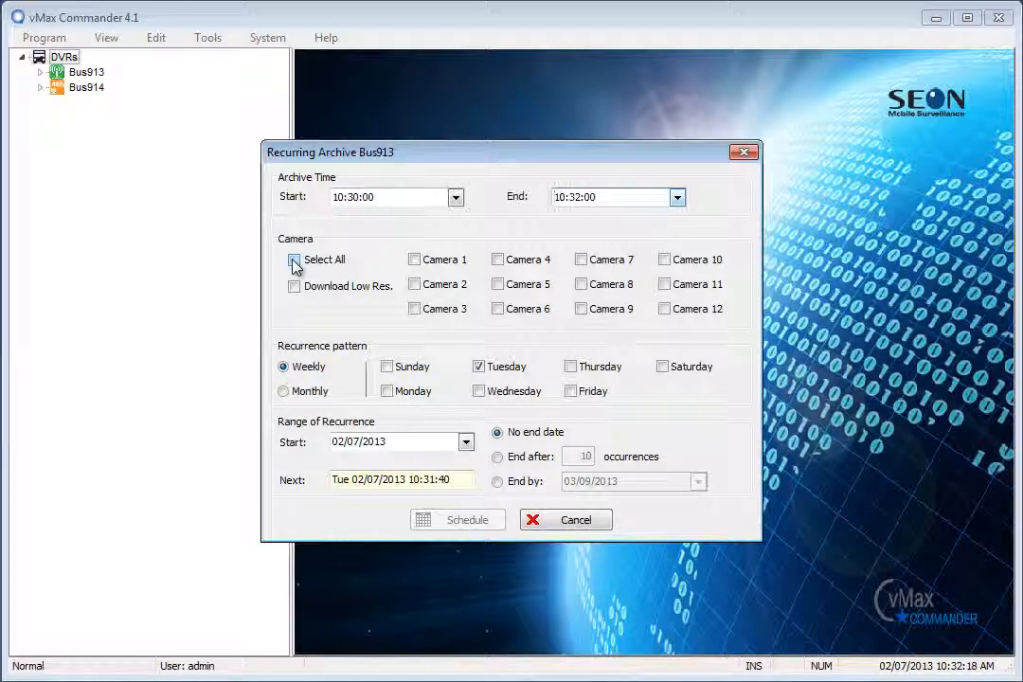
# Step: Select all twelve cameras and enable Download Low Res
pyautogui.click(295, 260)
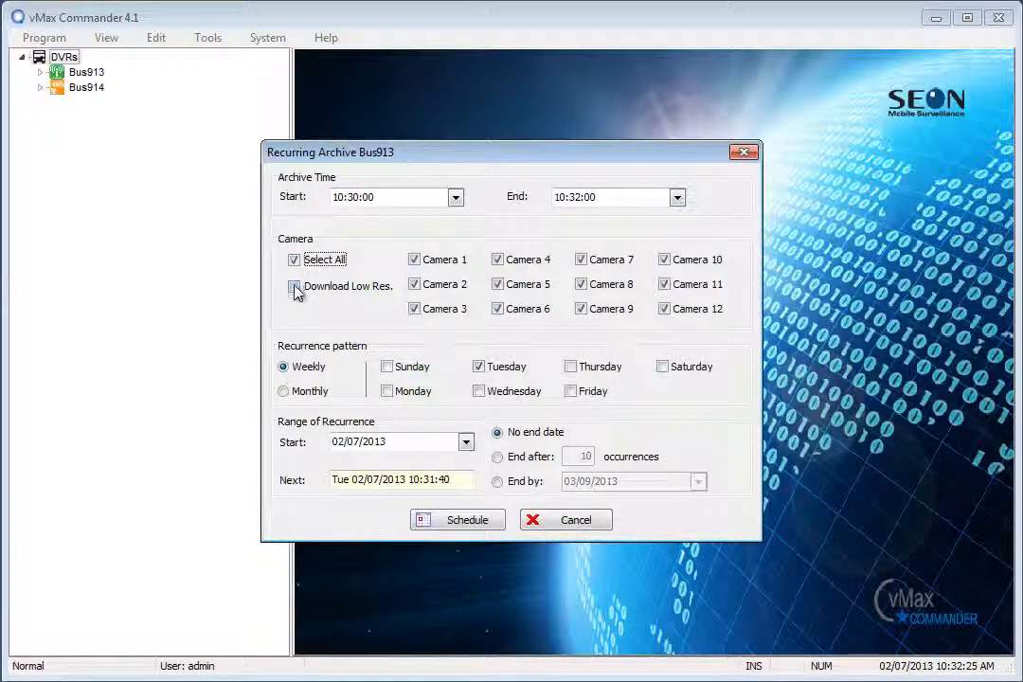
pyautogui.click(294, 285)
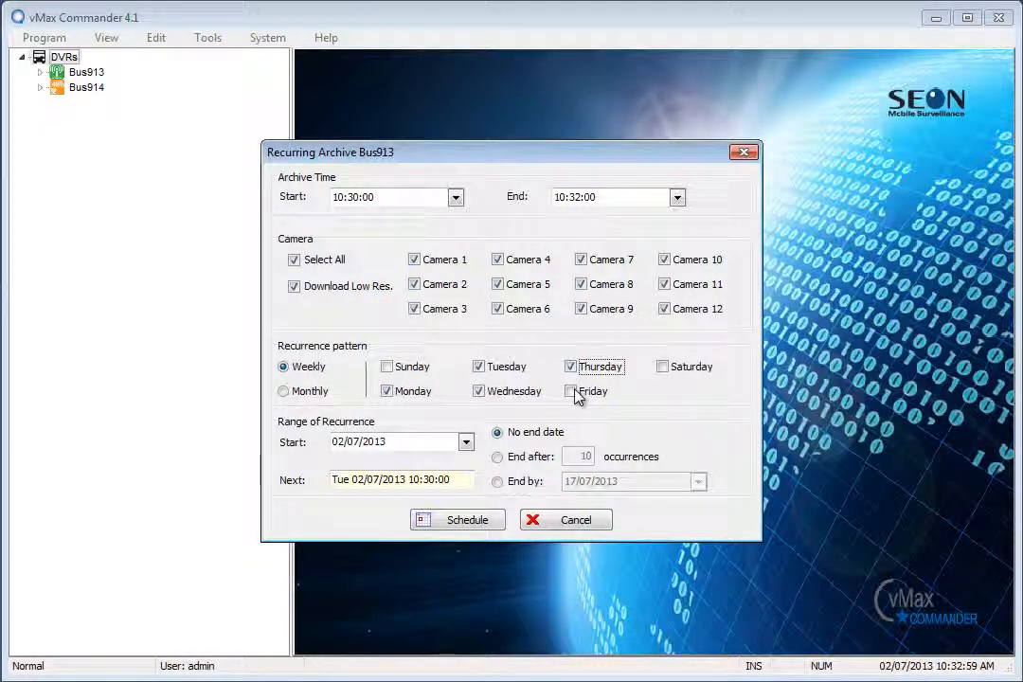
# Step: Set the recurrence to Monthly: the first Tuesday of every 1 month(s)
pyautogui.click(283, 391)
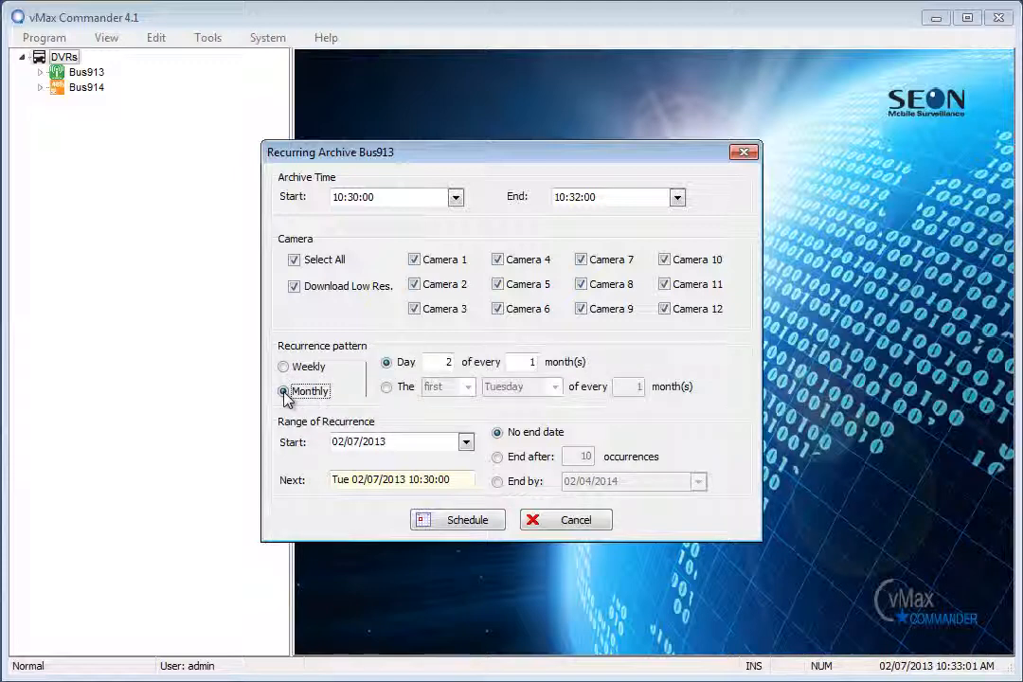
pyautogui.click(385, 361)
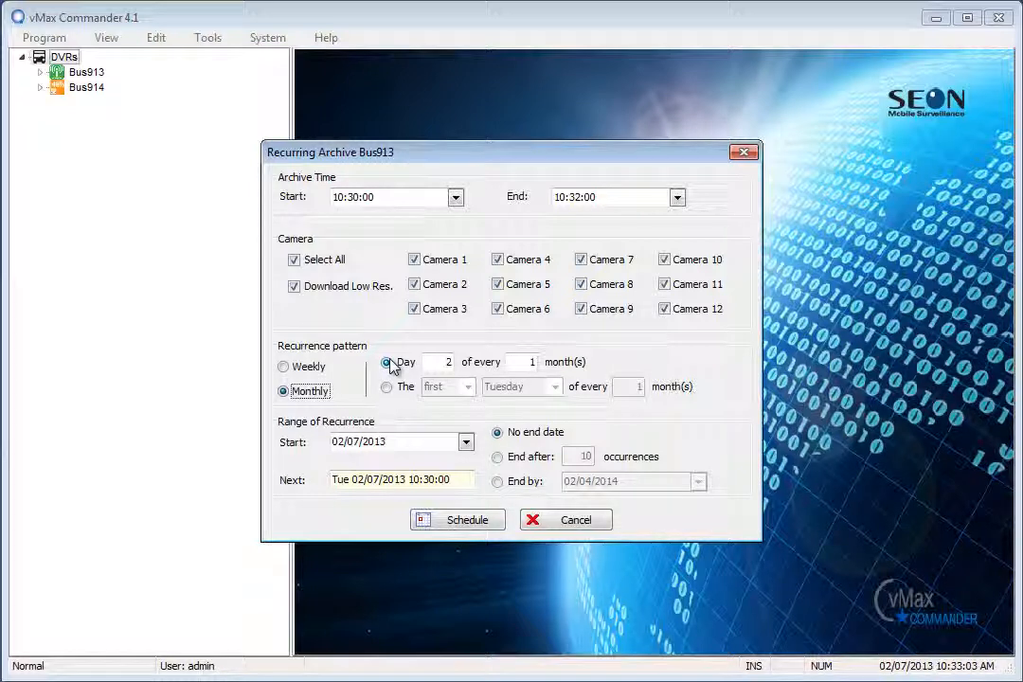
pyautogui.click(386, 387)
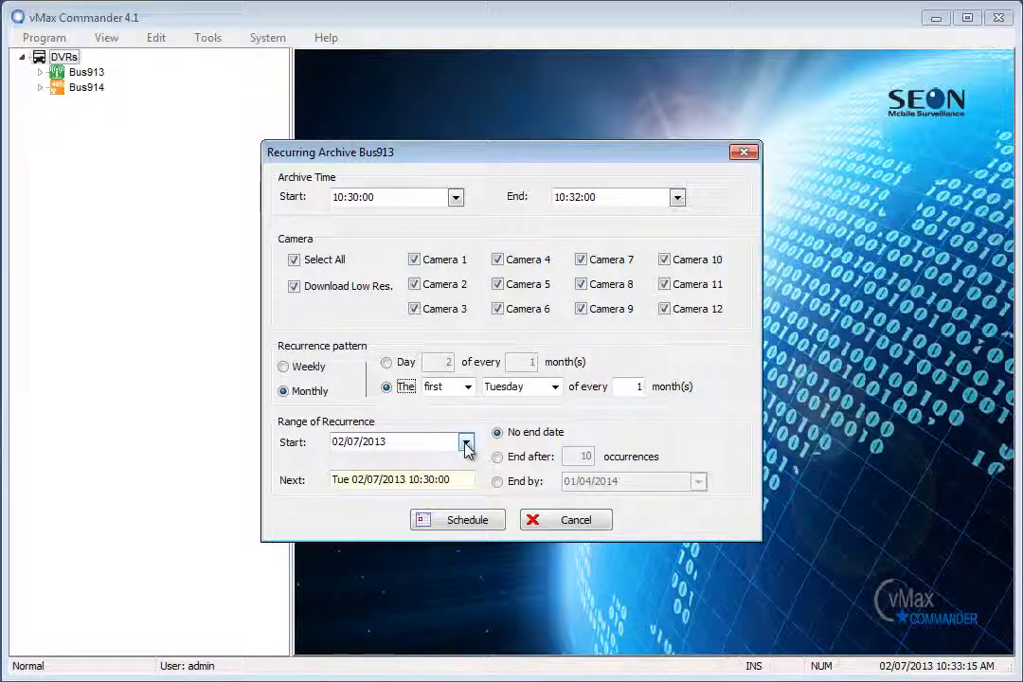
# Step: Keep start date 02/07/2013 and make the recurrence end by 01/04/2014
pyautogui.click(465, 441)
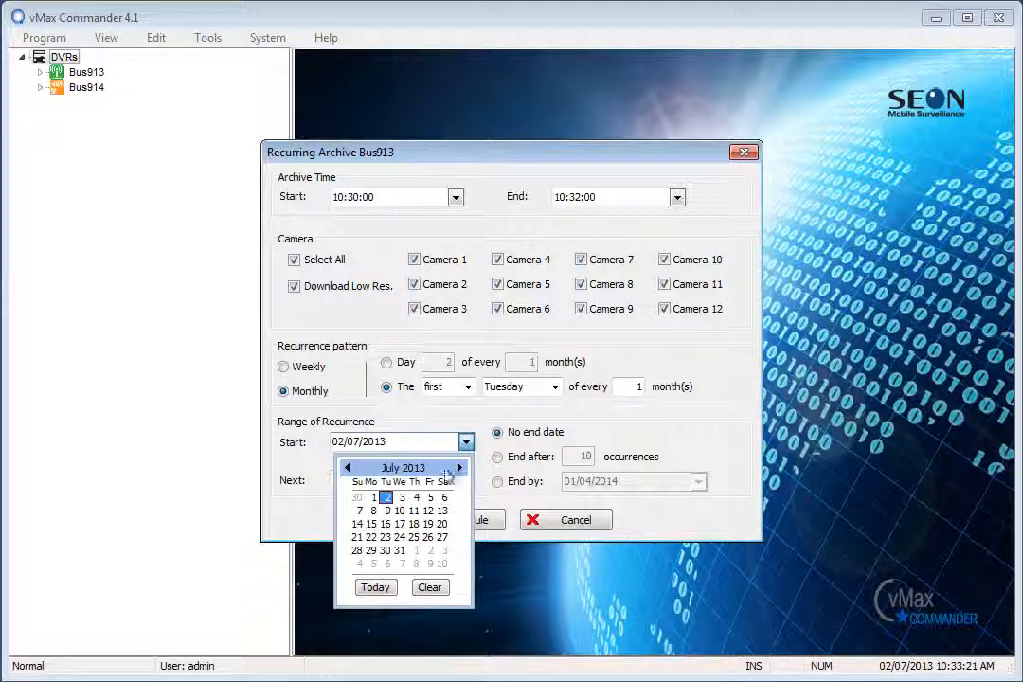
pyautogui.click(385, 497)
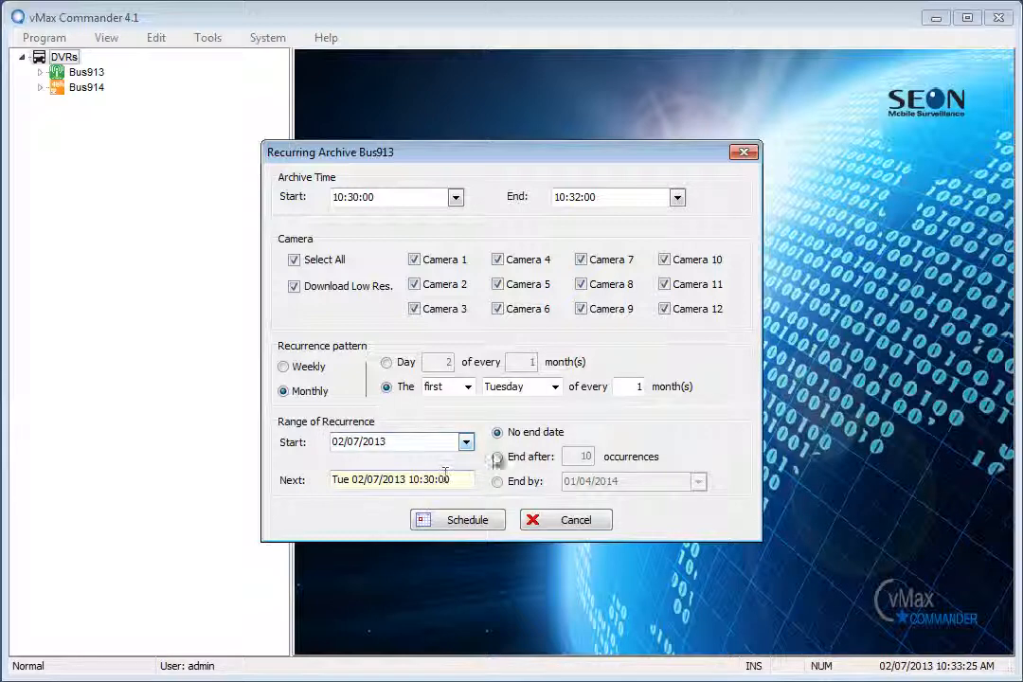
pyautogui.click(497, 432)
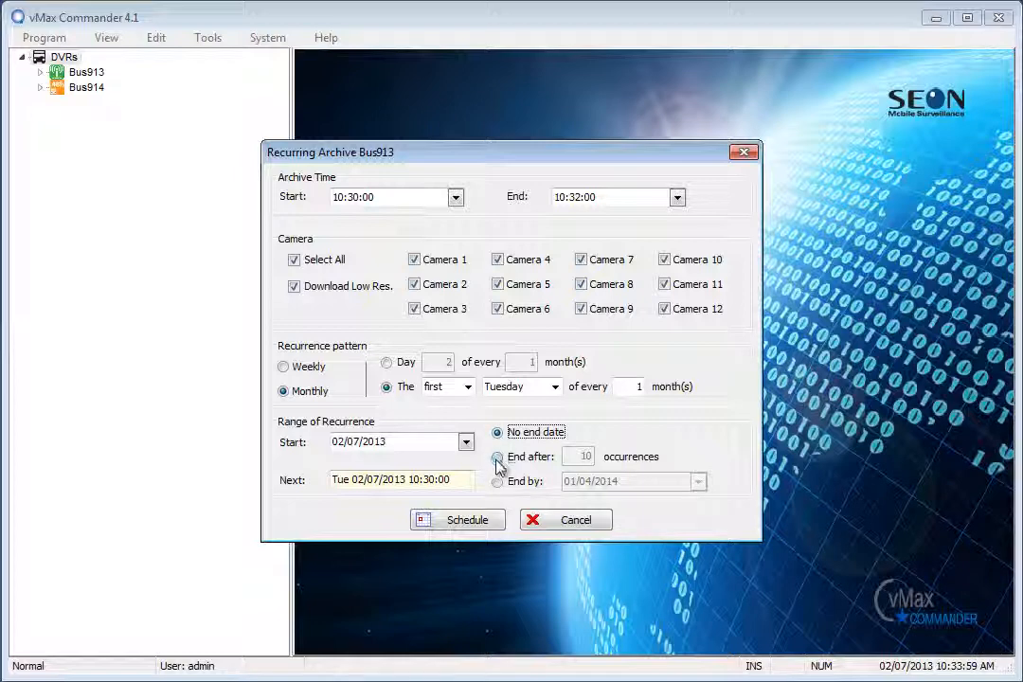
pyautogui.click(497, 481)
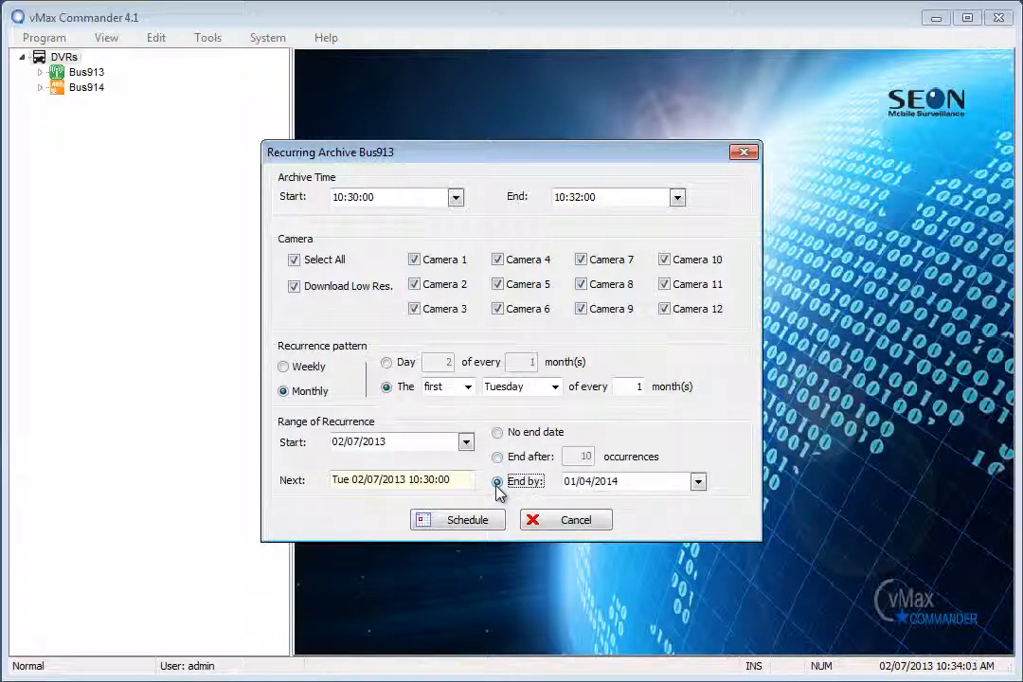
pyautogui.click(495, 481)
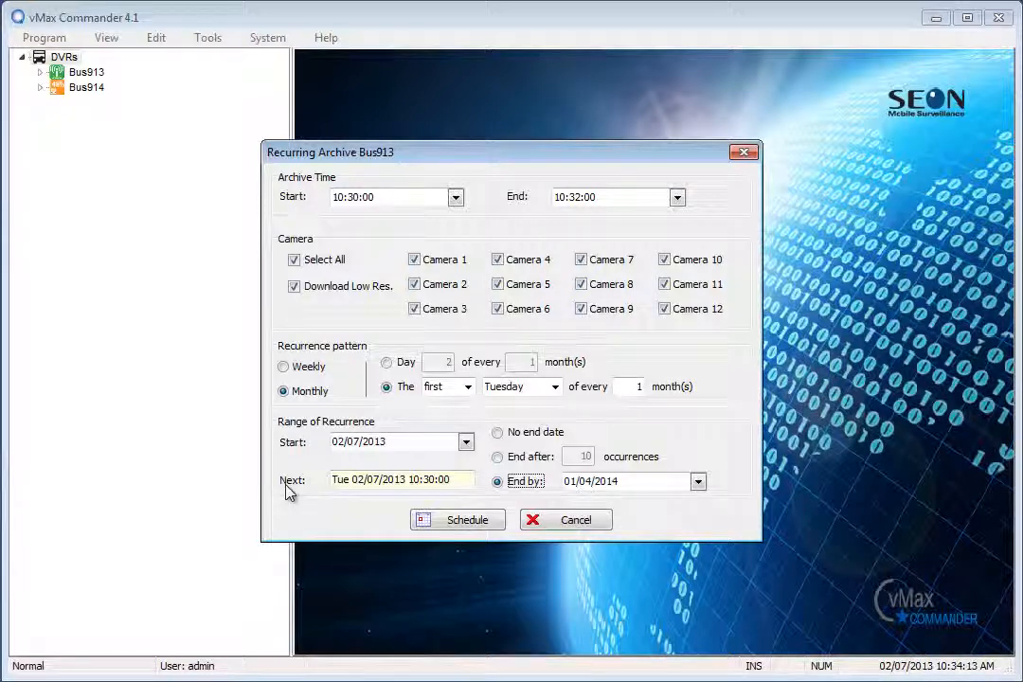
pyautogui.moveTo(448, 521)
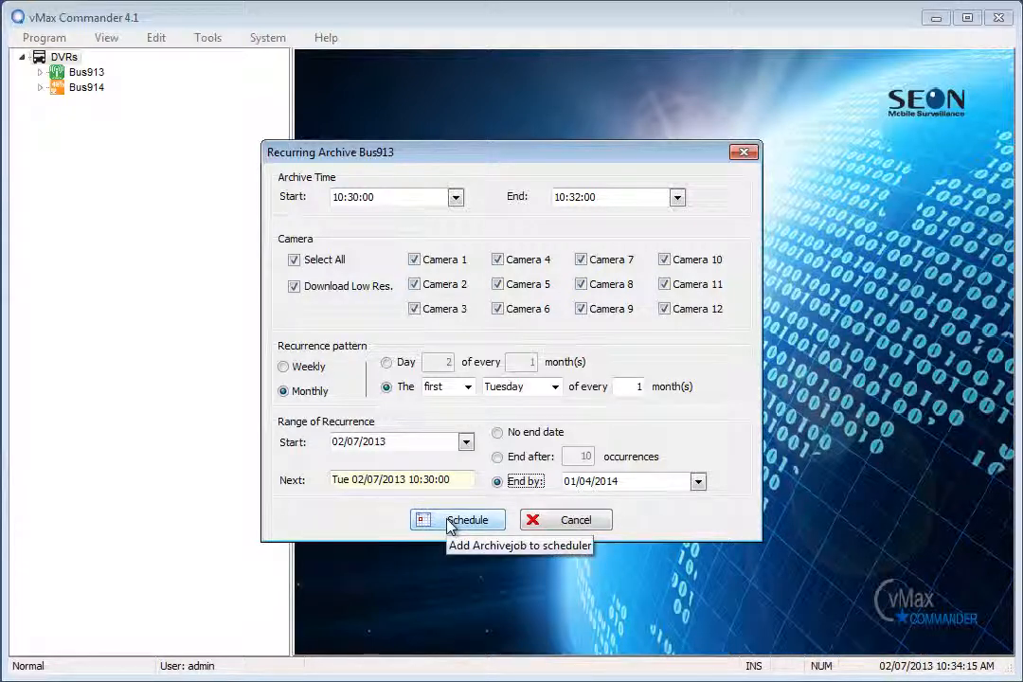